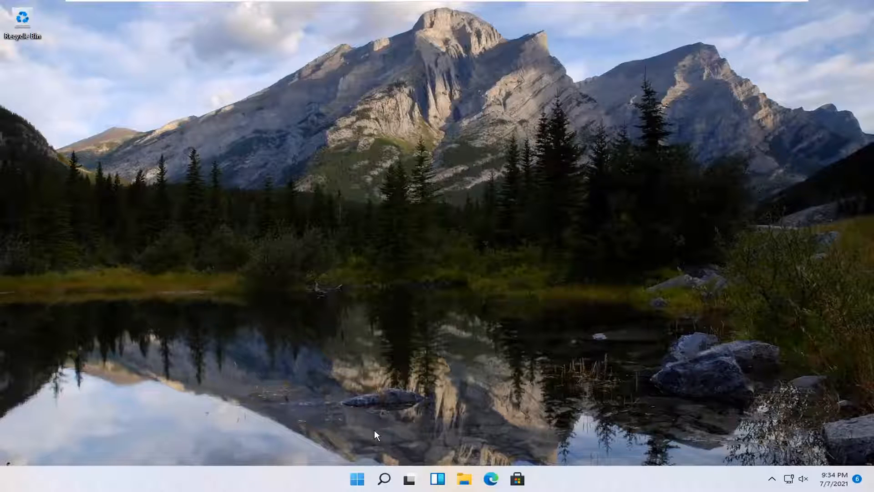
Launch Settings from the Start button's quick-link menu
right_click(357, 478)
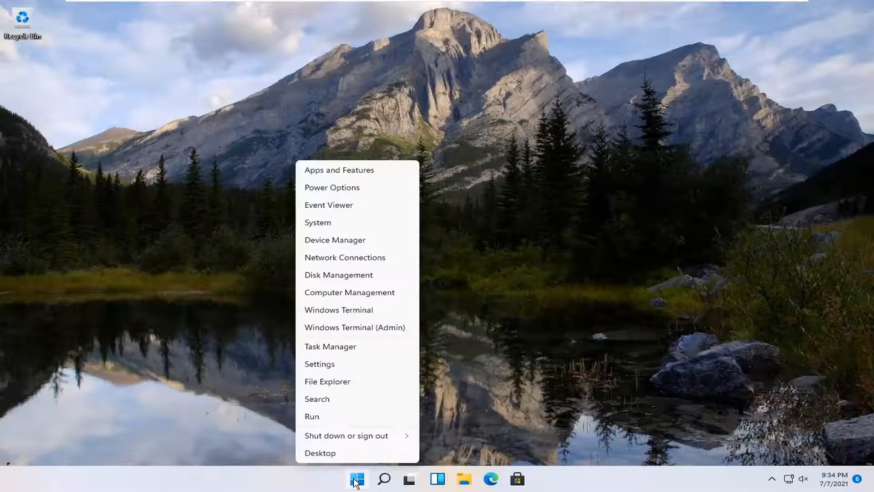
click(320, 363)
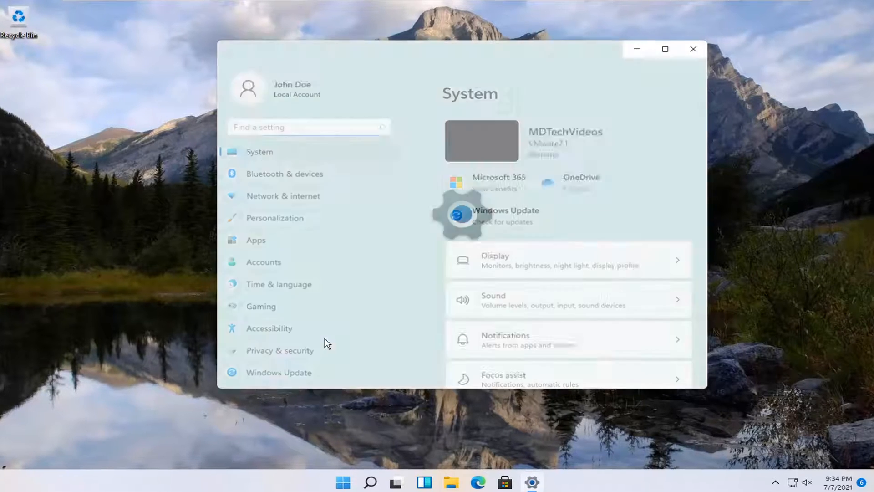
Go to Apps and show the Optional features page
click(256, 239)
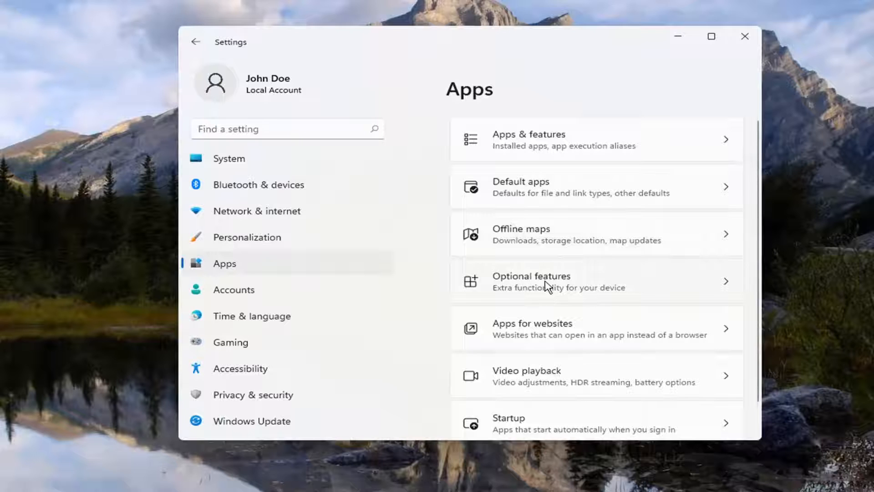
click(557, 280)
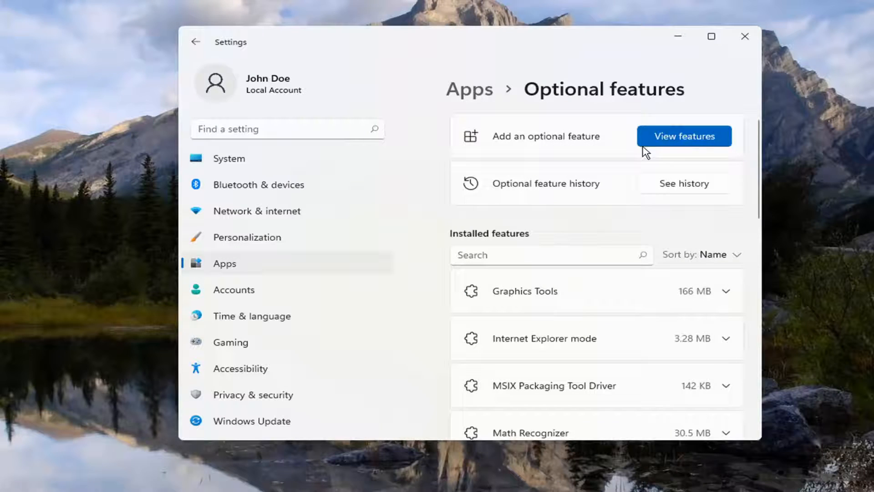
mouse_move(684, 135)
text(o)
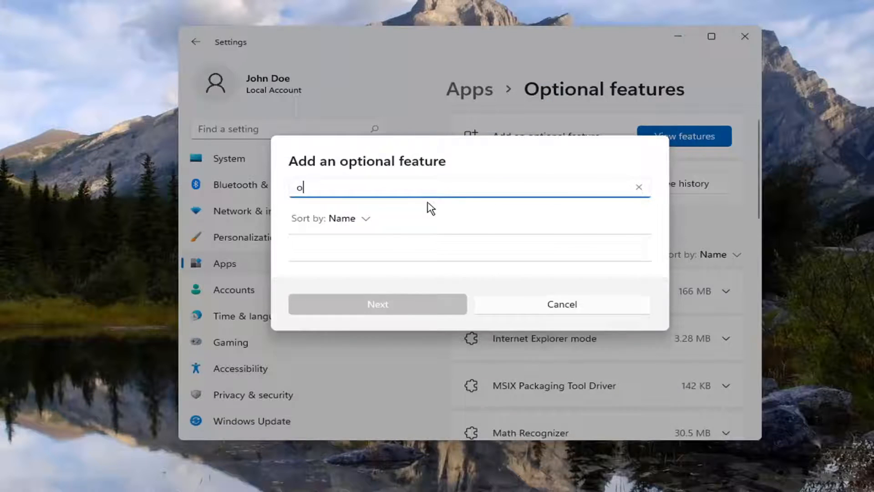
Search 'openssh', select OpenSSH Server and begin its installation
text(penssh)
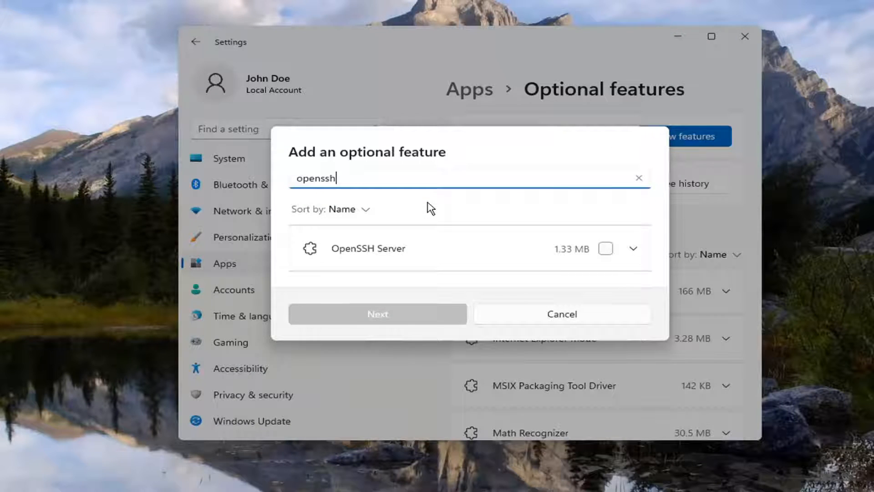
mouse_move(394, 254)
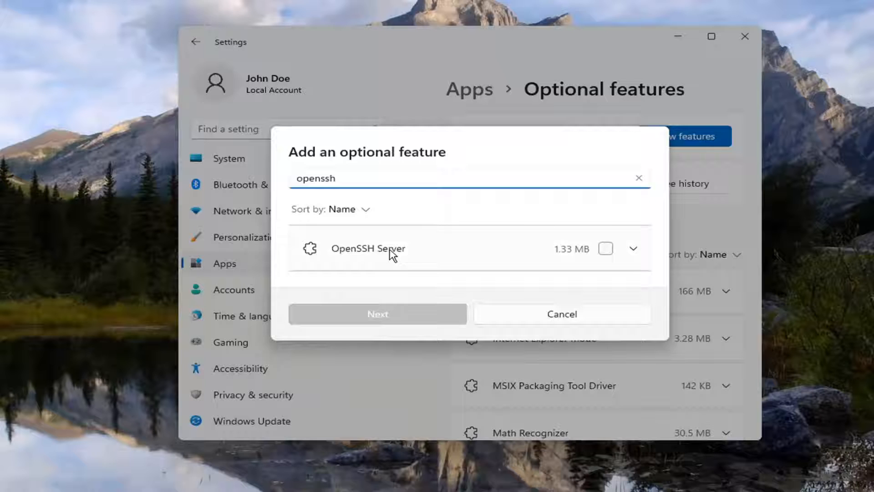
click(606, 249)
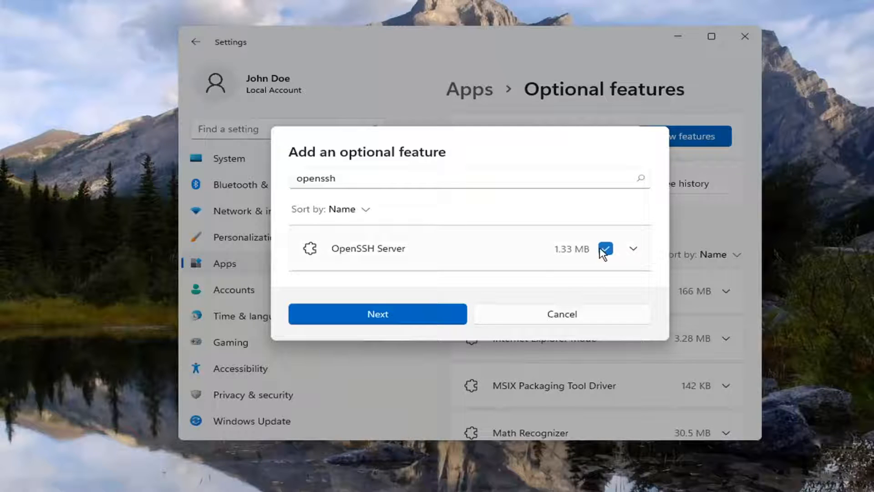
click(376, 313)
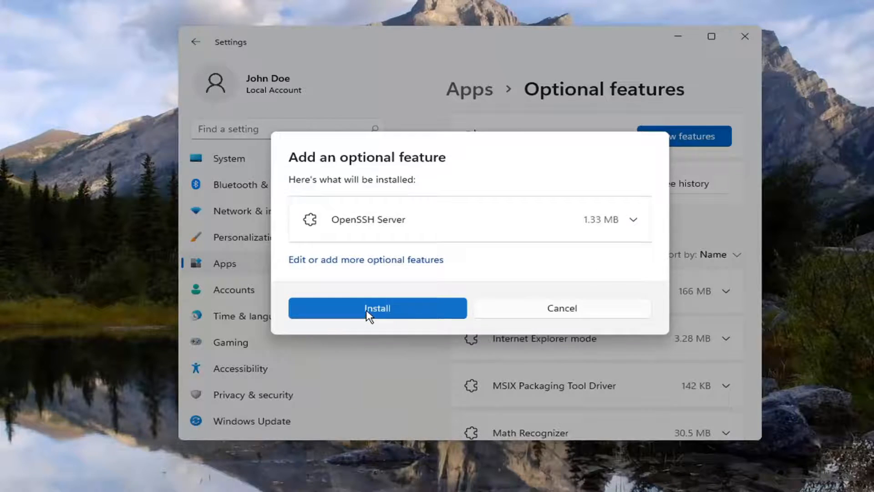
click(376, 308)
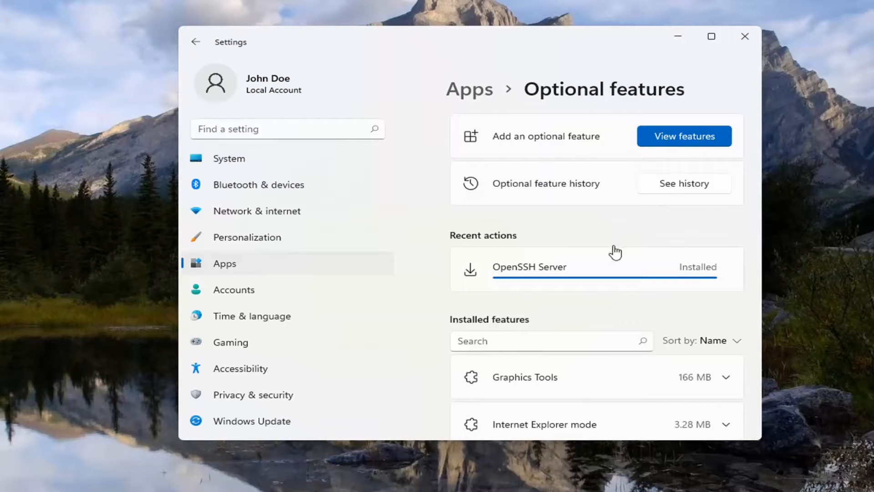
mouse_move(723, 47)
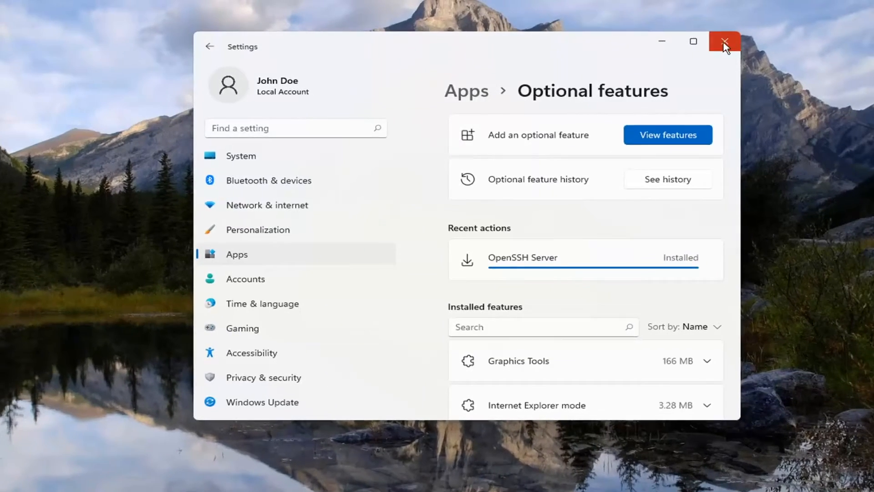
Close the Settings window, returning to the desktop
click(723, 42)
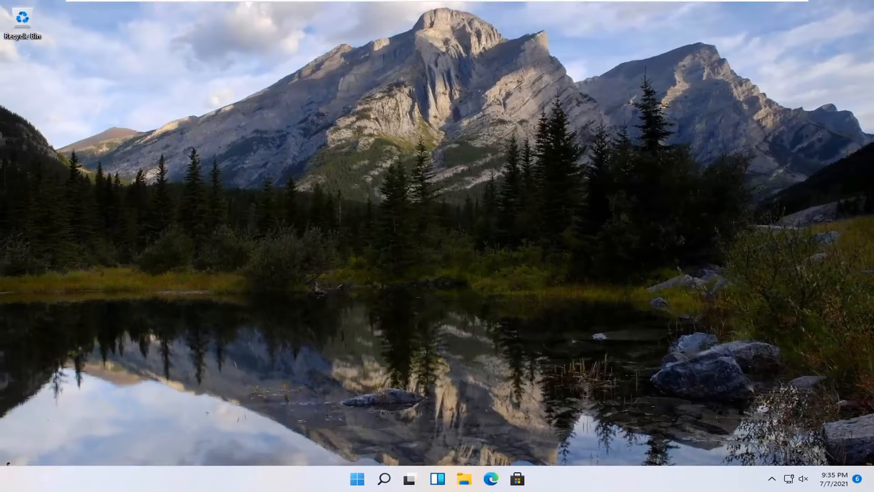